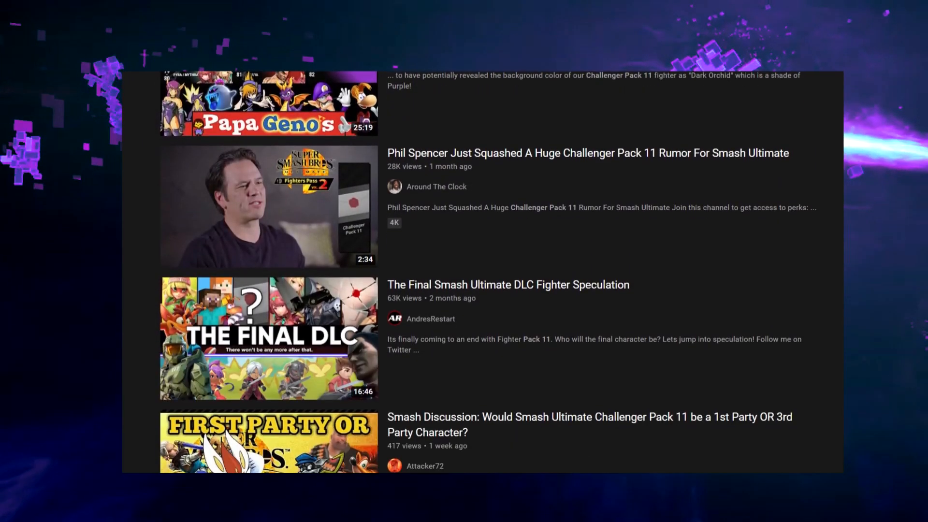
{"action": "scroll", "scroll_direction": "down", "scroll_amount": 3}
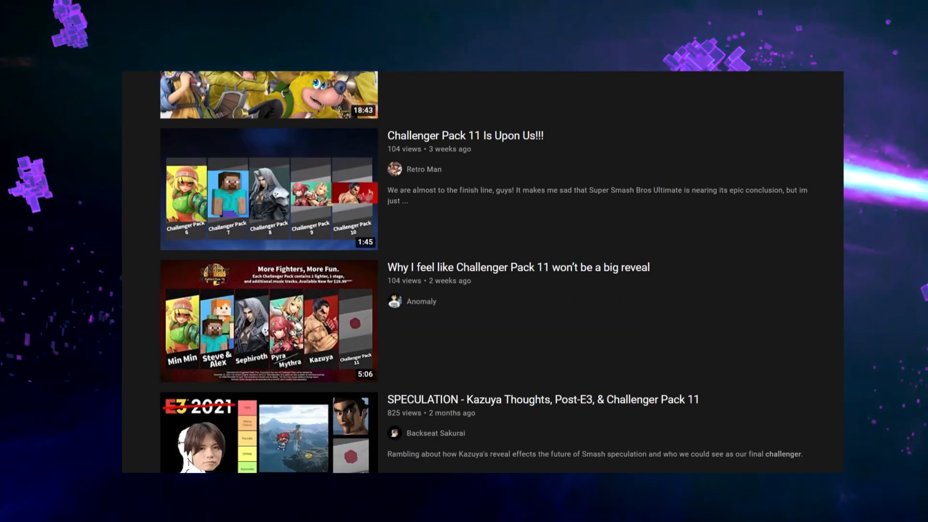
{"action": "scroll", "scroll_direction": "down", "scroll_amount": 3}
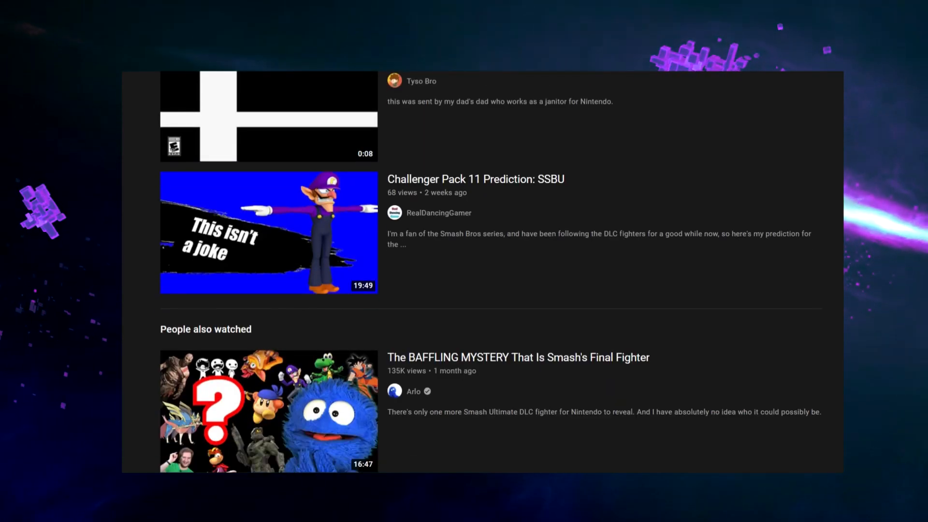
{"action": "scroll", "scroll_direction": "down", "scroll_amount": 3}
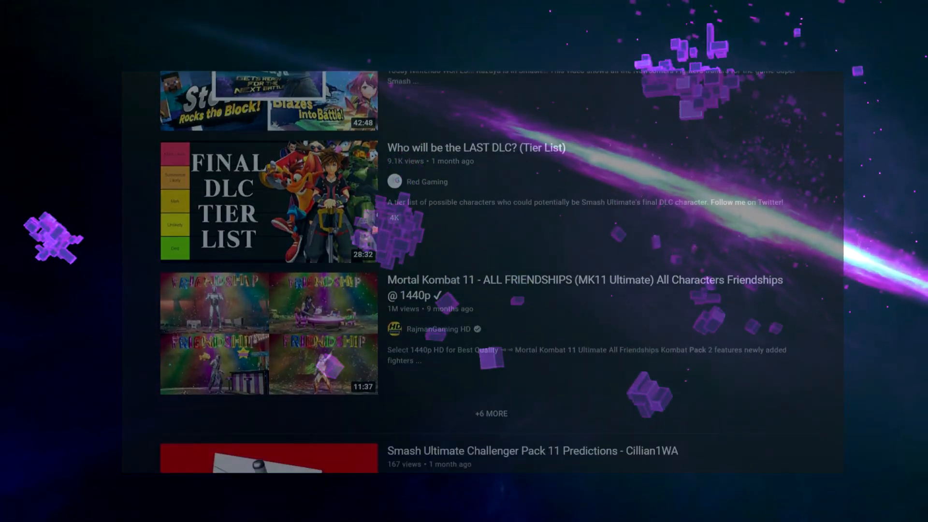